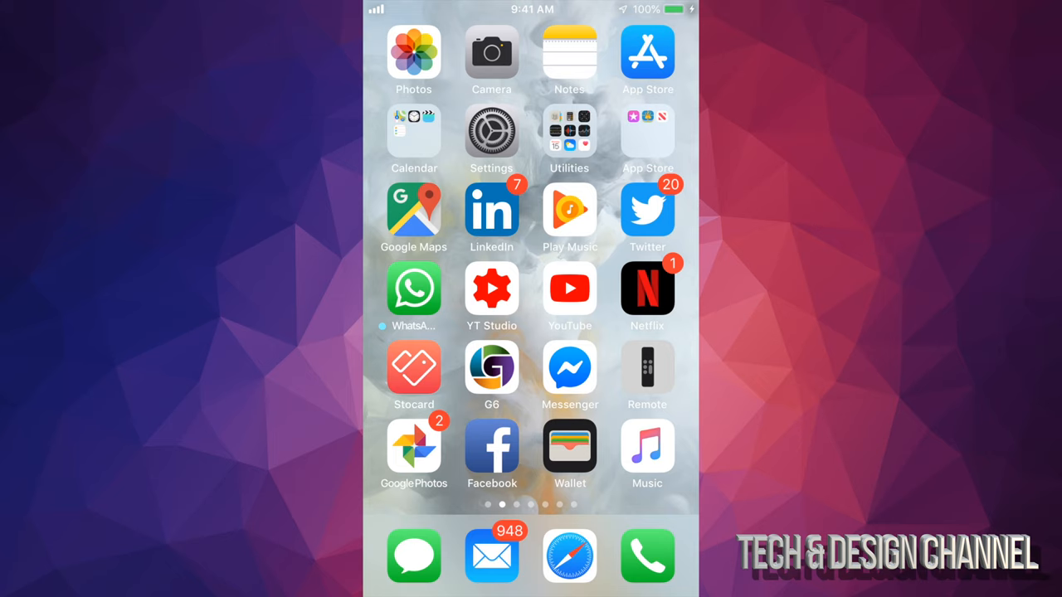
- Go to General > iPhone Storage and open Fortnite's storage details page
scroll(right, 3)
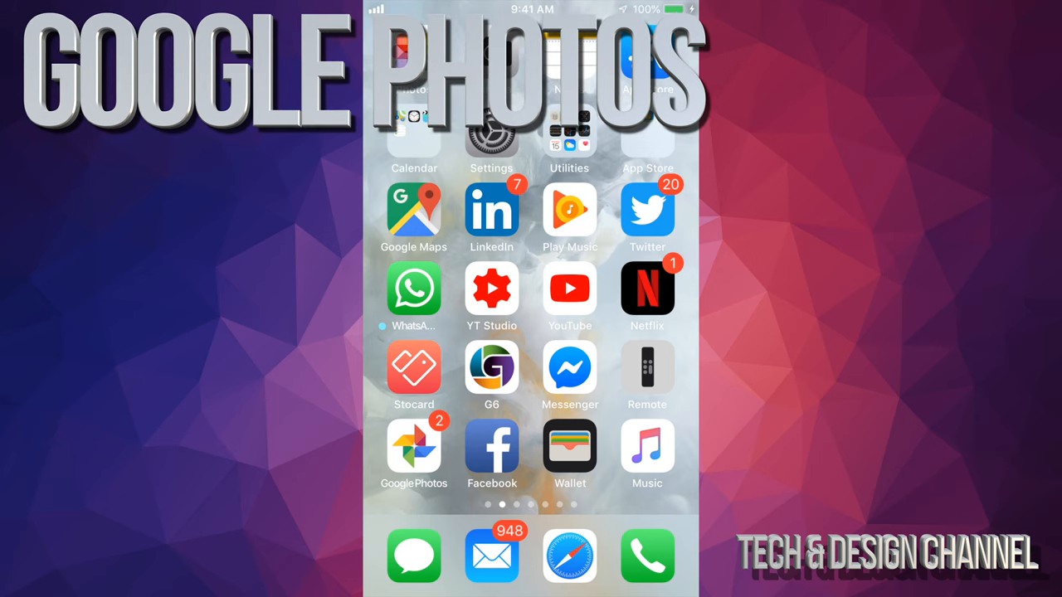
click(413, 450)
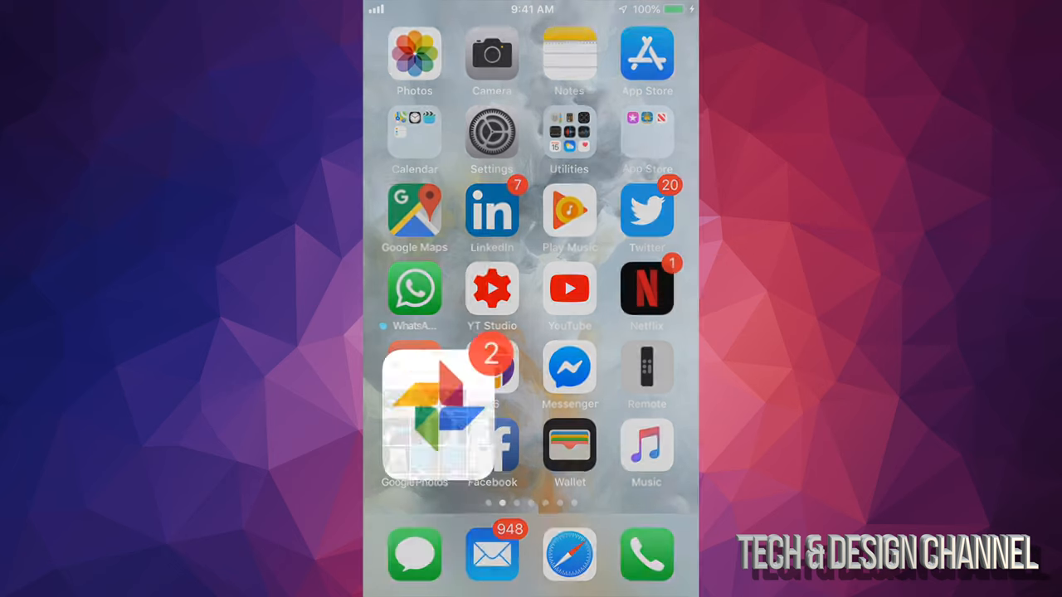
click(415, 407)
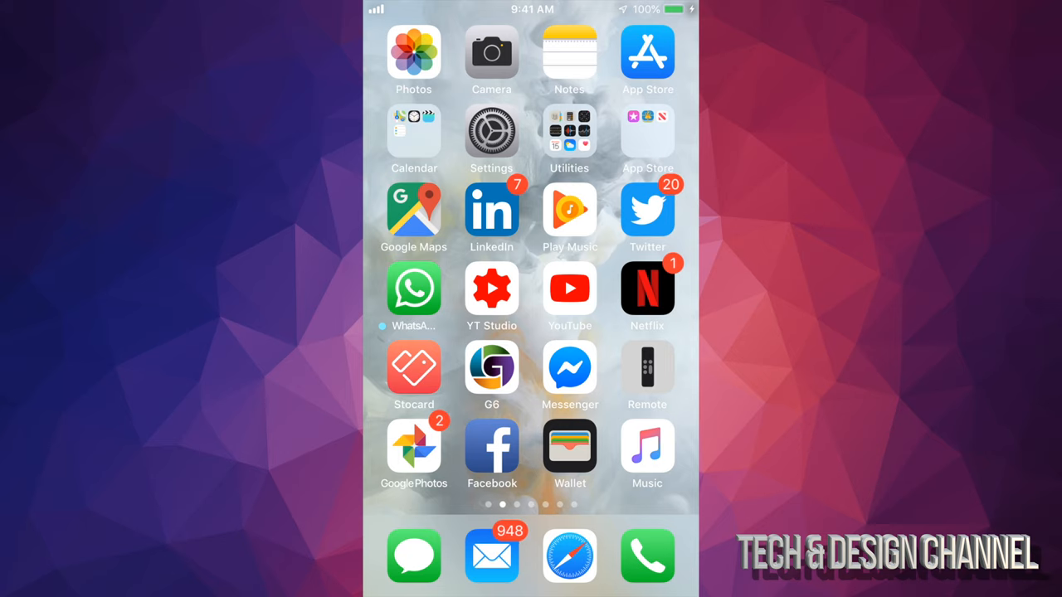
click(491, 132)
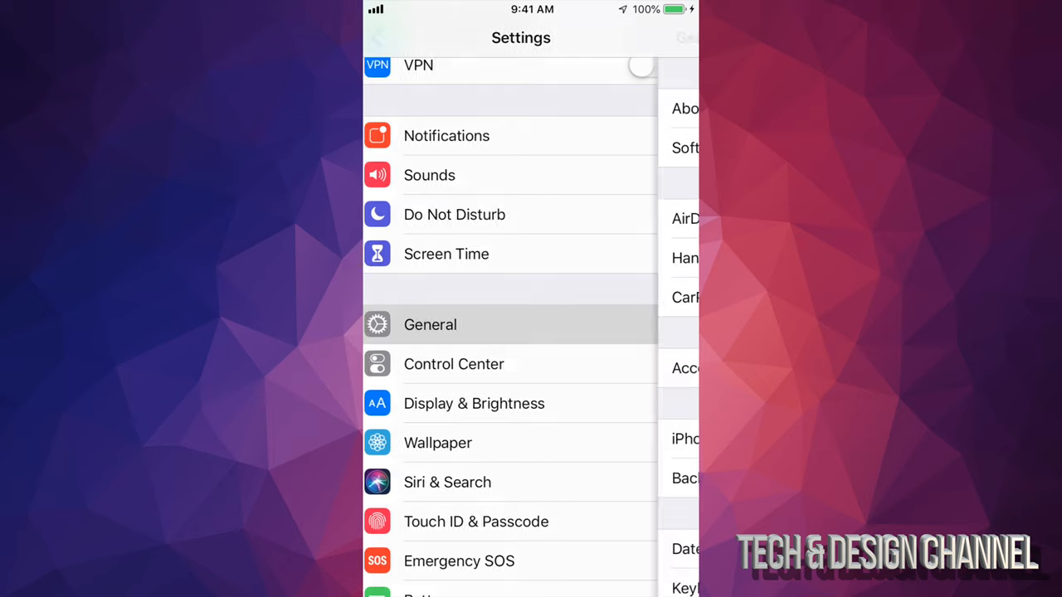
click(429, 324)
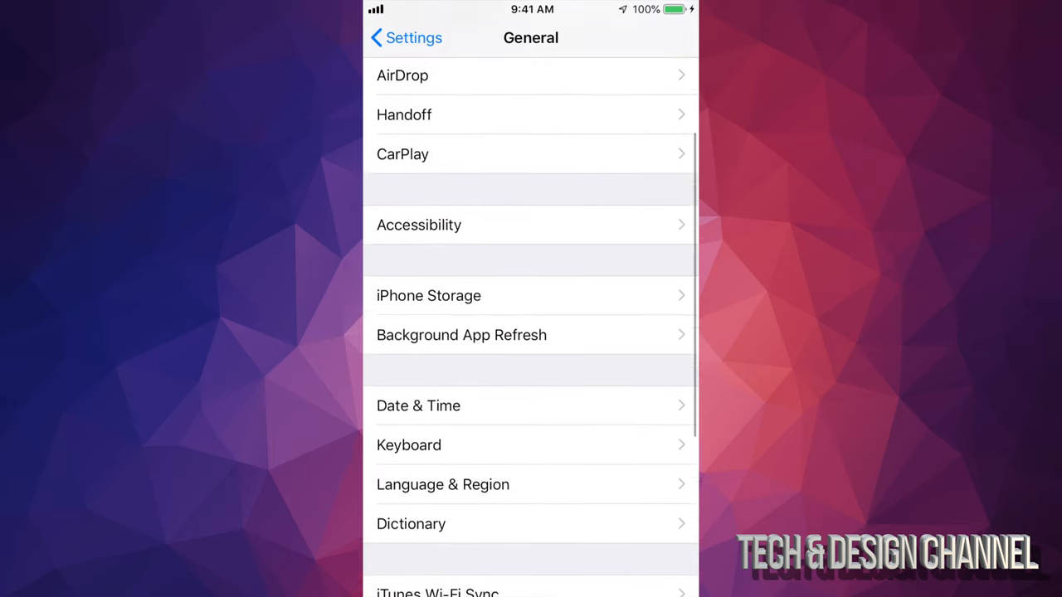
scroll(down, 3)
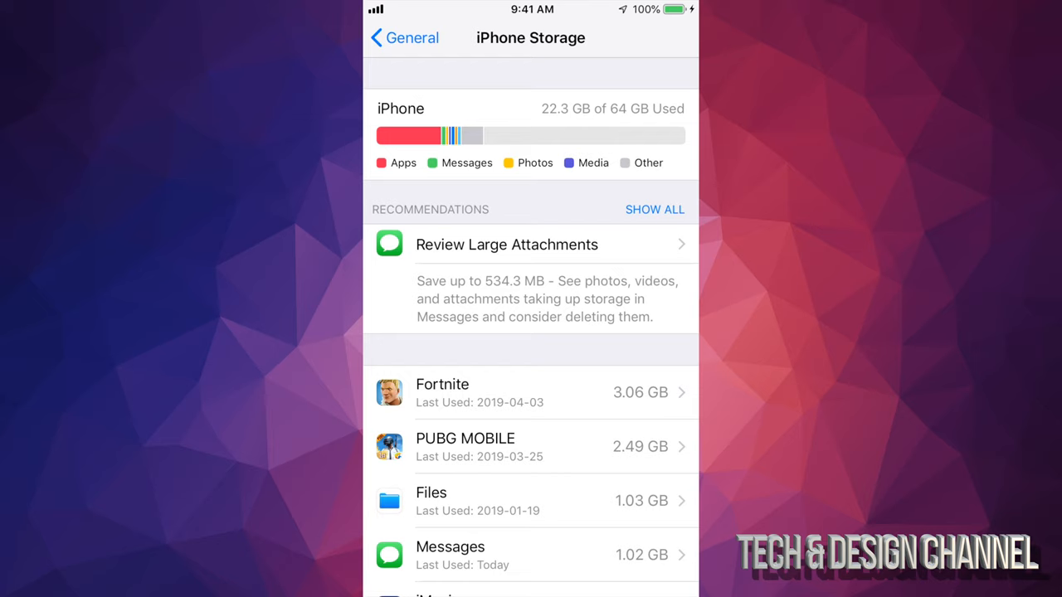
scroll(down, 3)
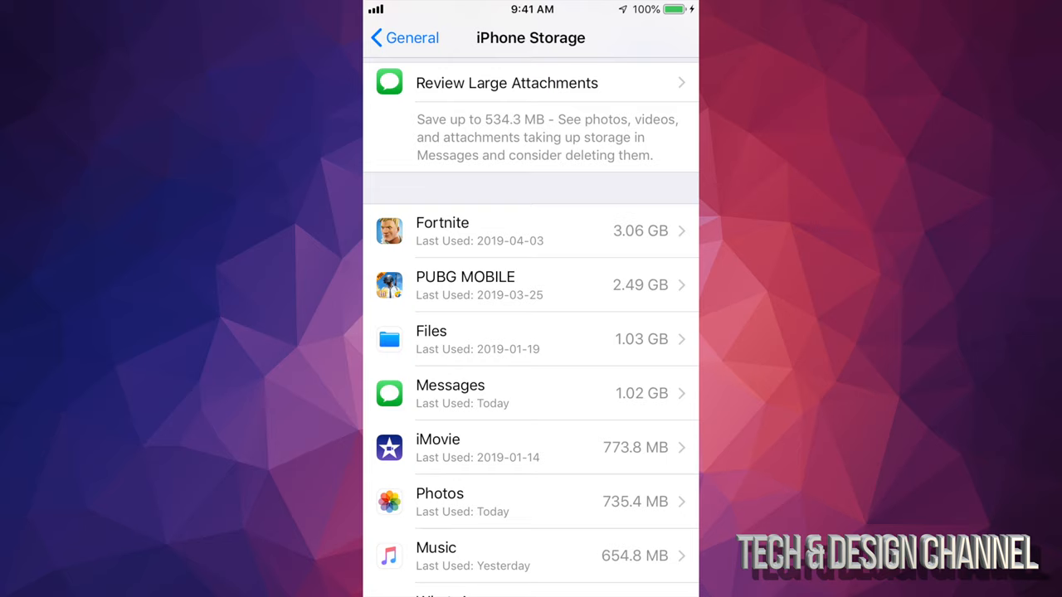
click(530, 231)
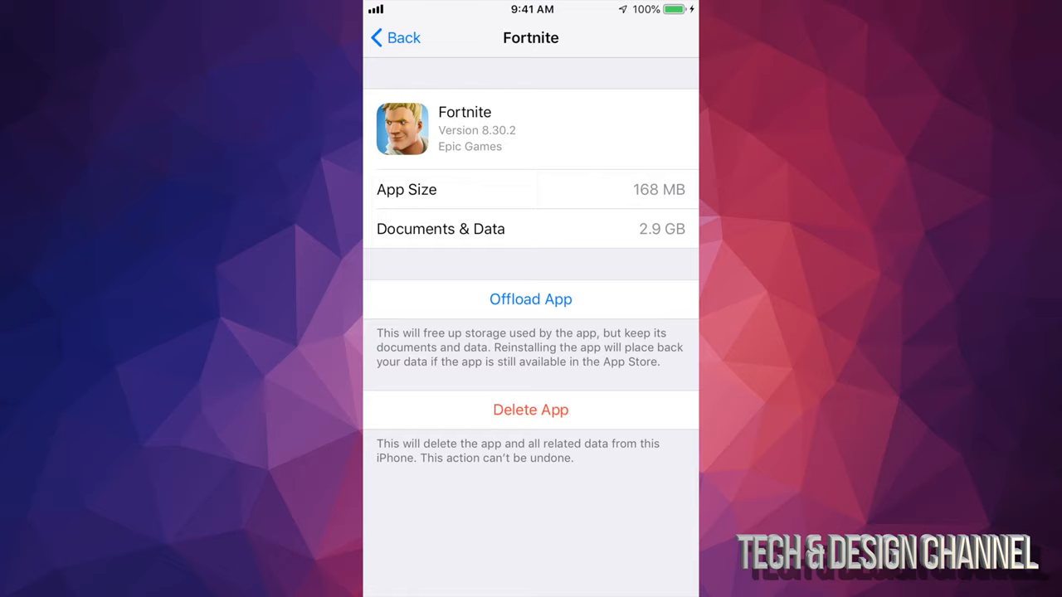
- Offload Fortnite and confirm, keeping its documents and data
click(530, 298)
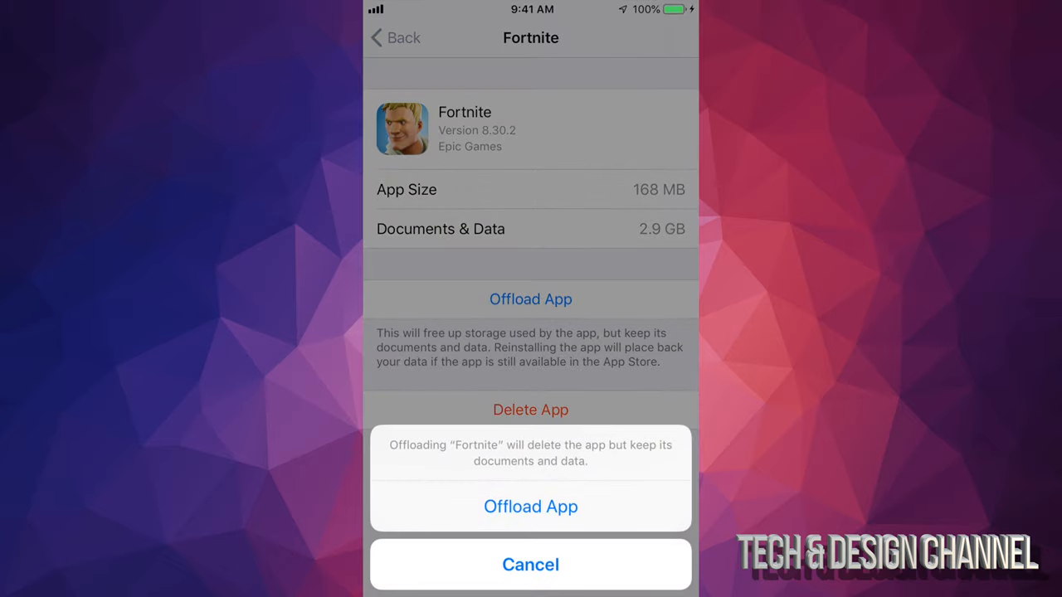
click(530, 506)
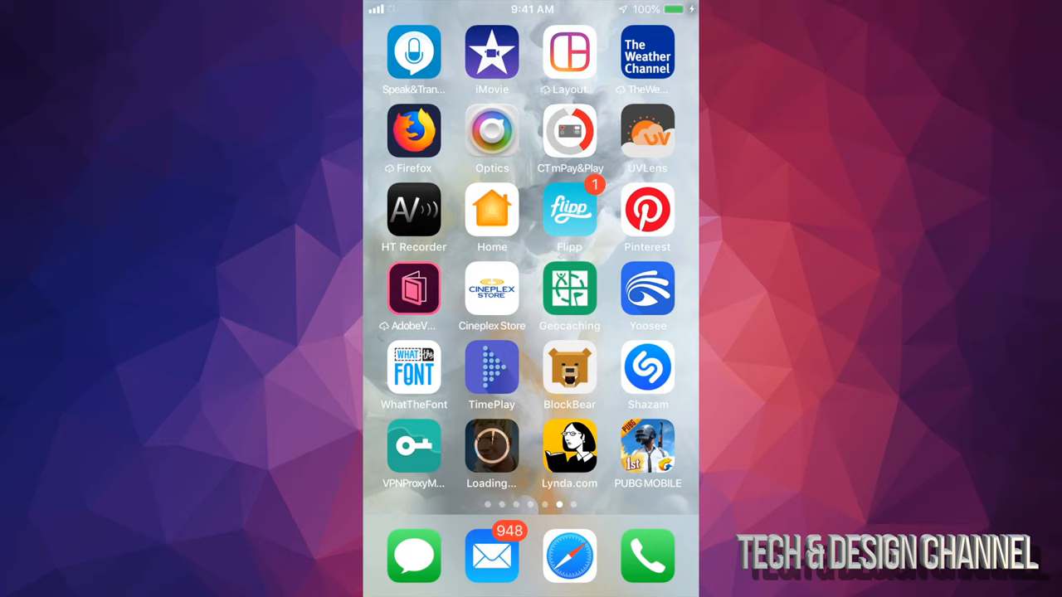
- Enter icon-editing mode and delete PUBG MOBILE with all its data
click(490, 446)
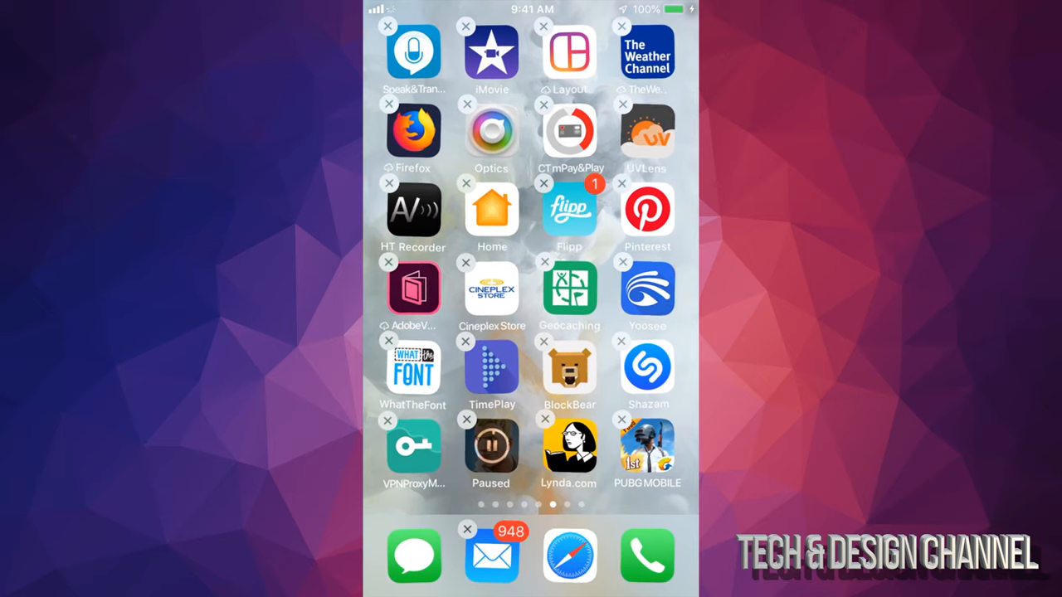
click(621, 423)
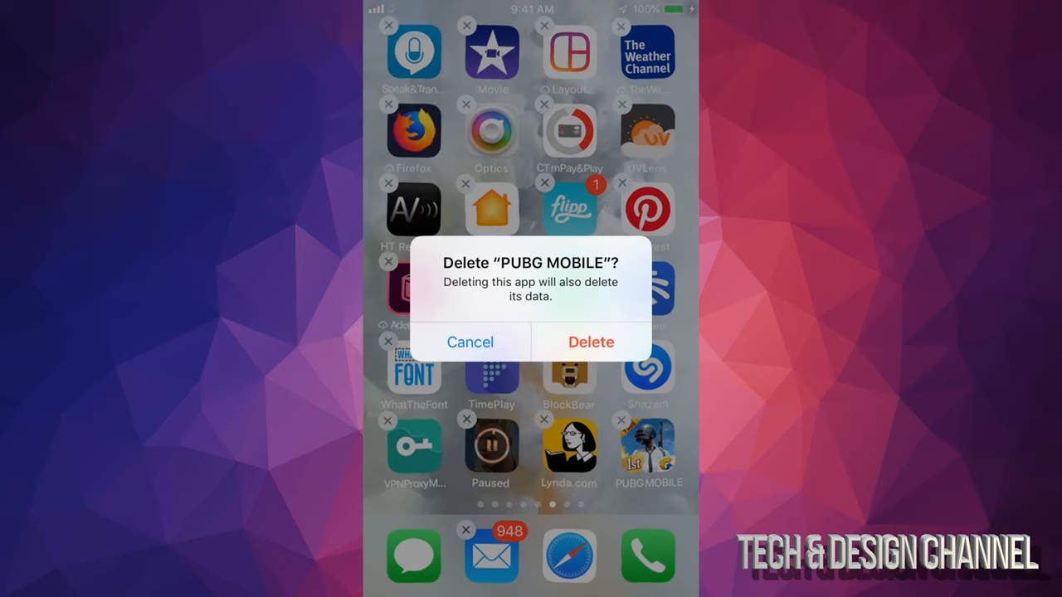
click(591, 341)
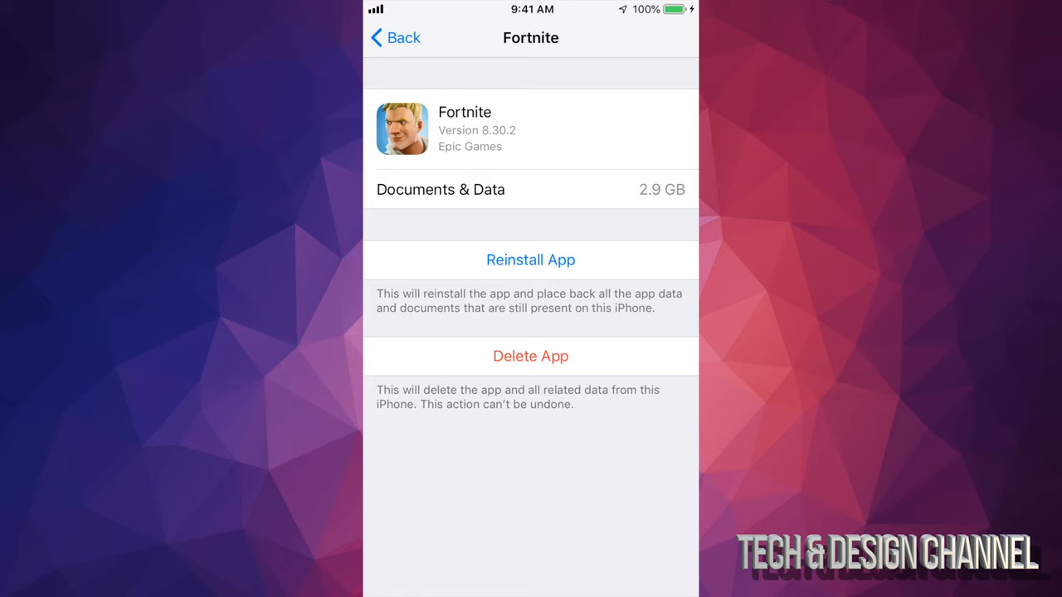
- Scroll the iPhone Storage list to Files and offload its 7.7 MB app, keeping data
click(394, 38)
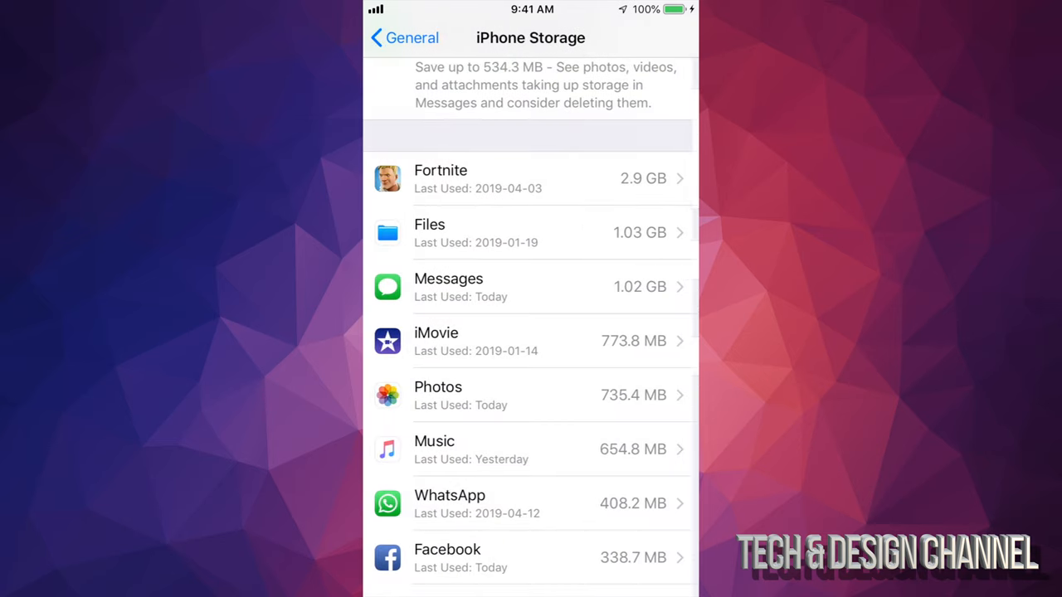
scroll(down, 3)
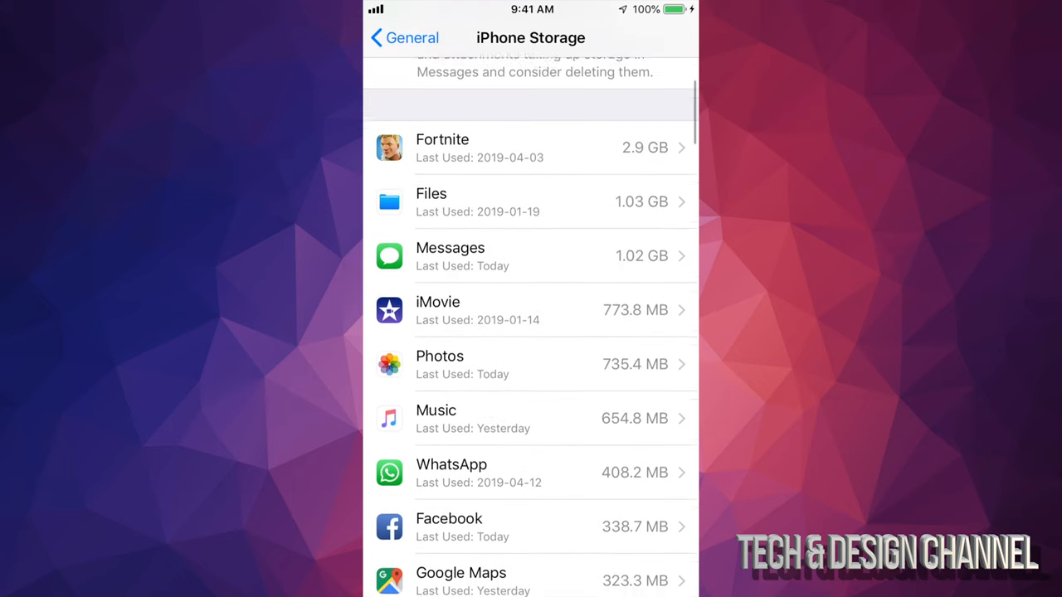
scroll(down, 3)
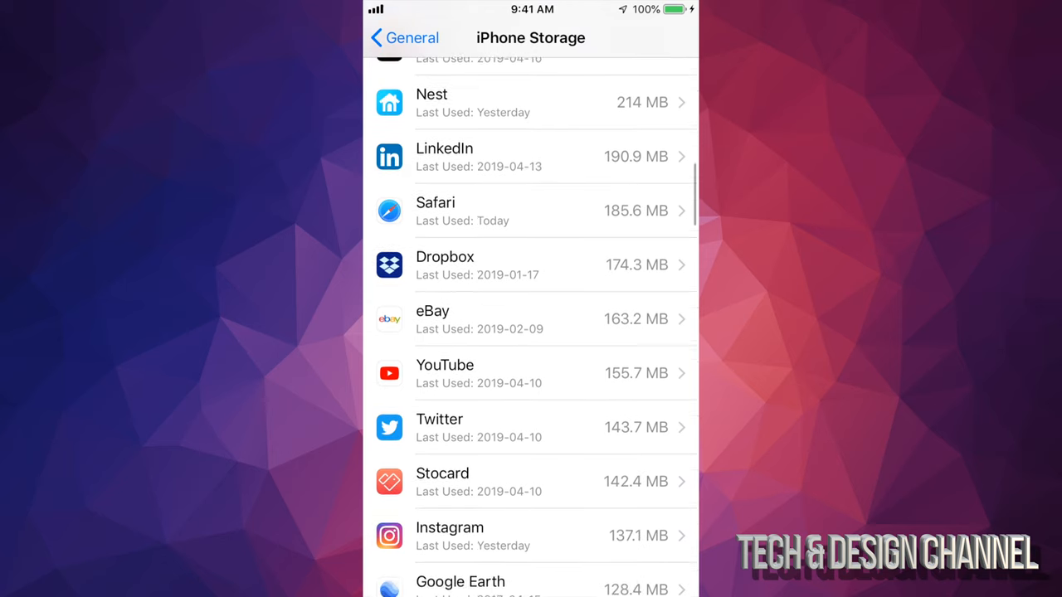
scroll(down, 3)
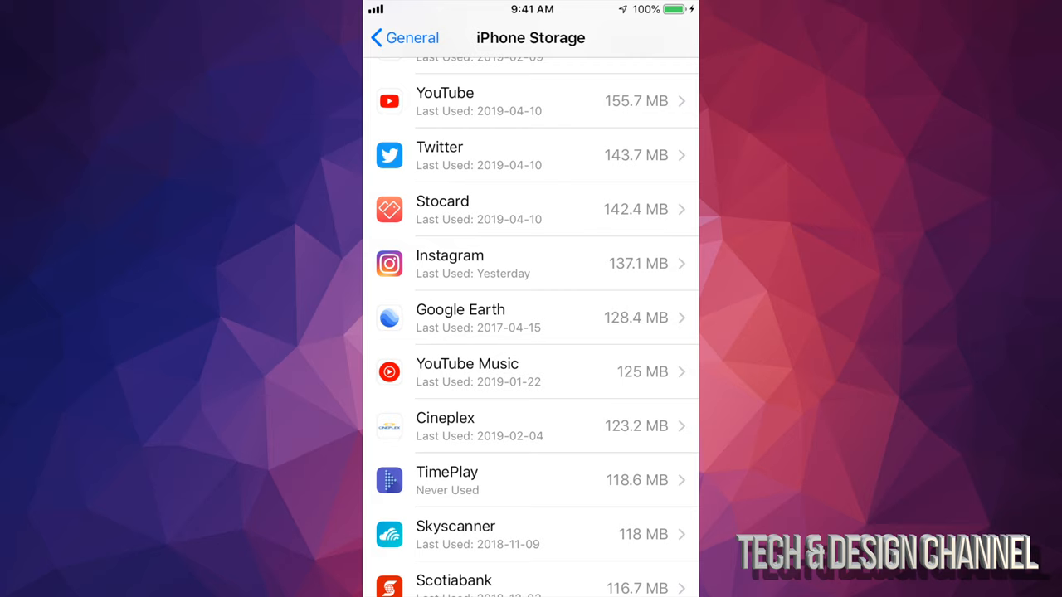
scroll(down, 3)
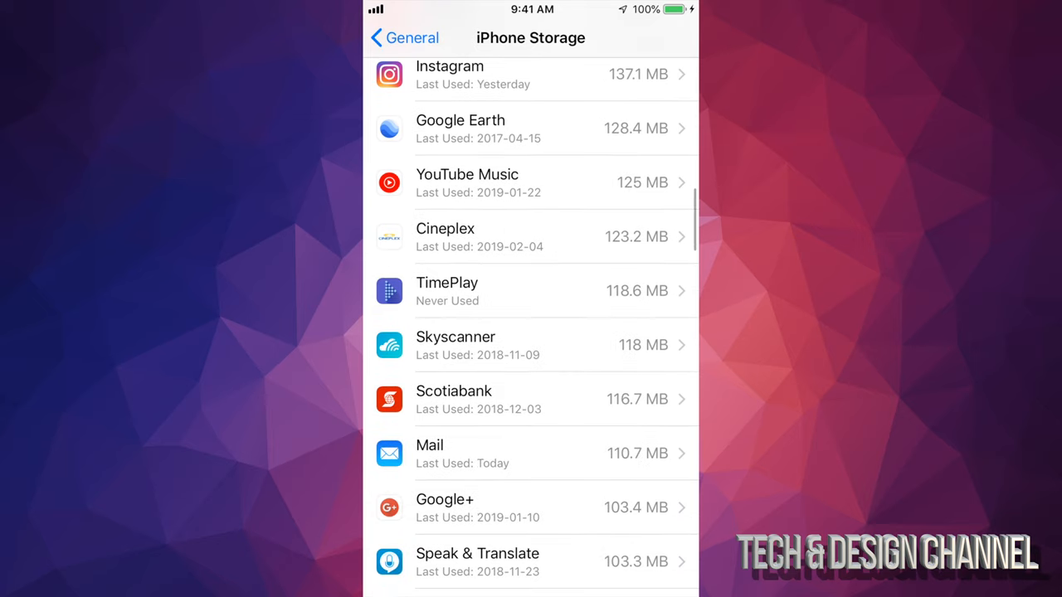
scroll(down, 3)
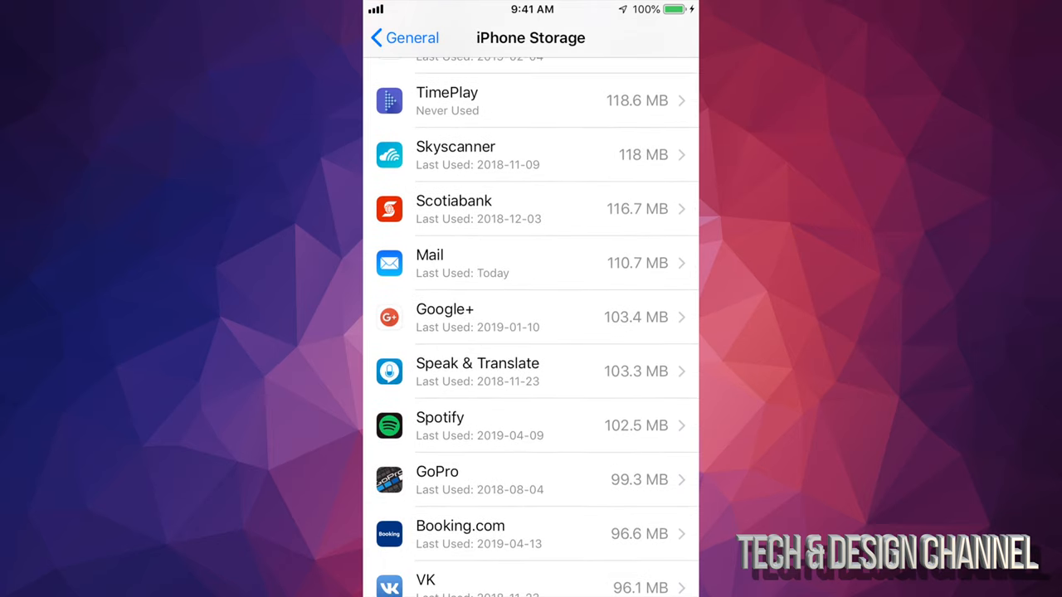
scroll(down, 3)
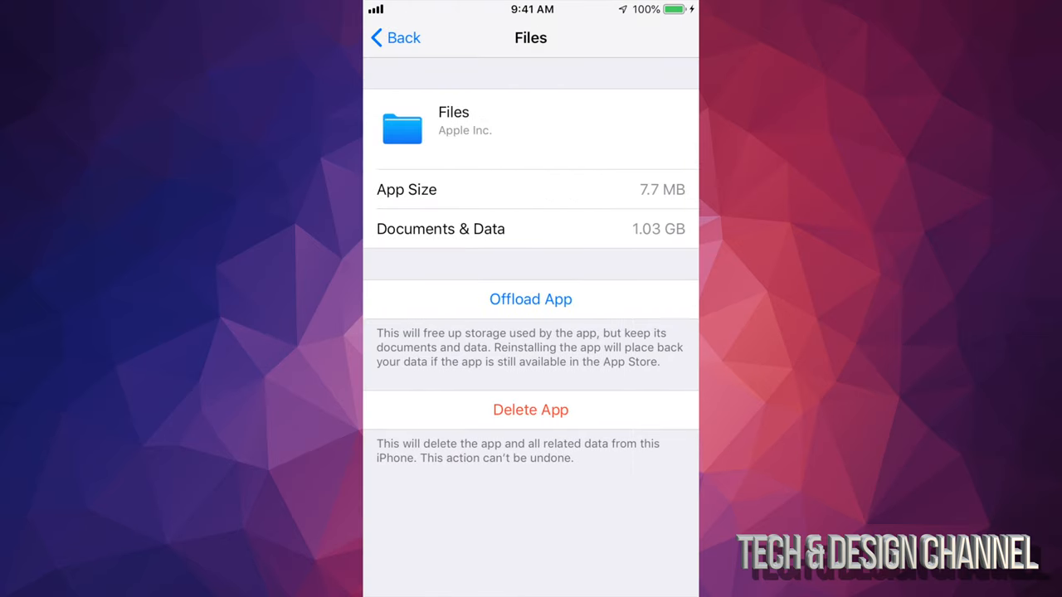
click(530, 299)
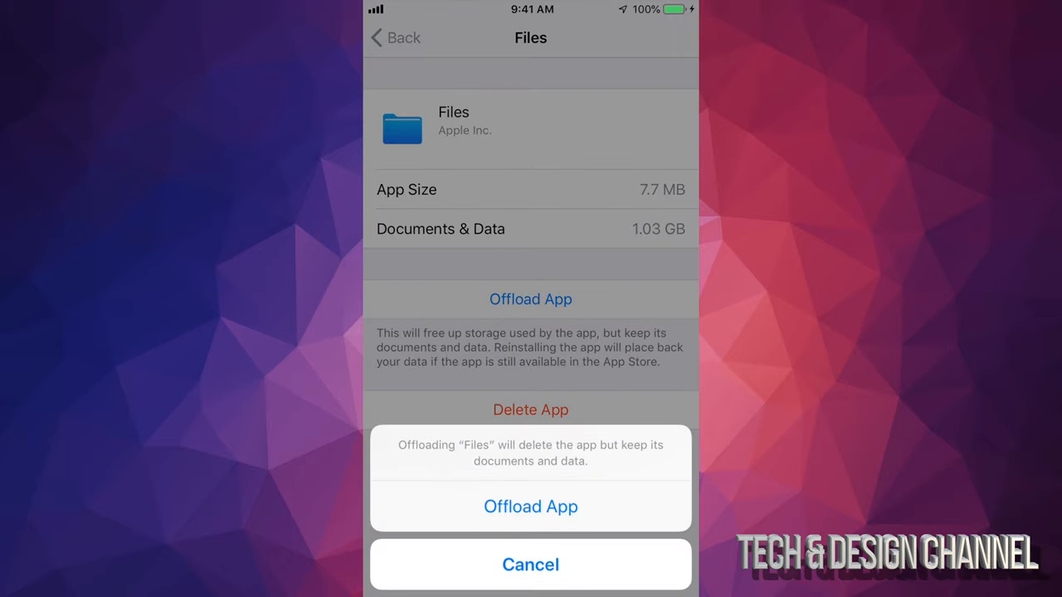
click(530, 506)
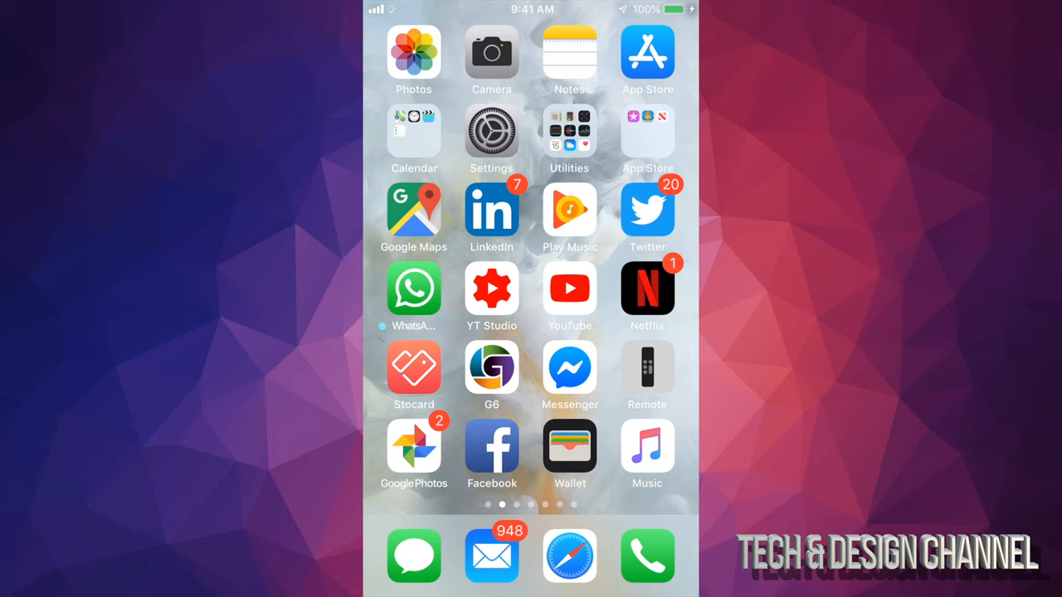
- In Camera settings, try 1080p HD at 60 fps, then set video back to 4K at 30 fps
click(491, 129)
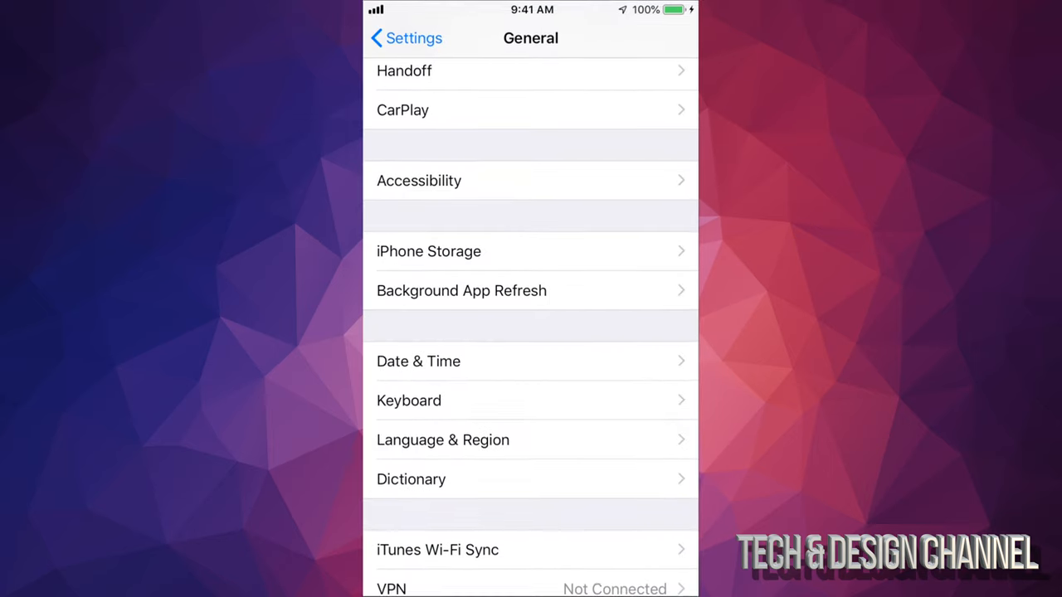
click(406, 38)
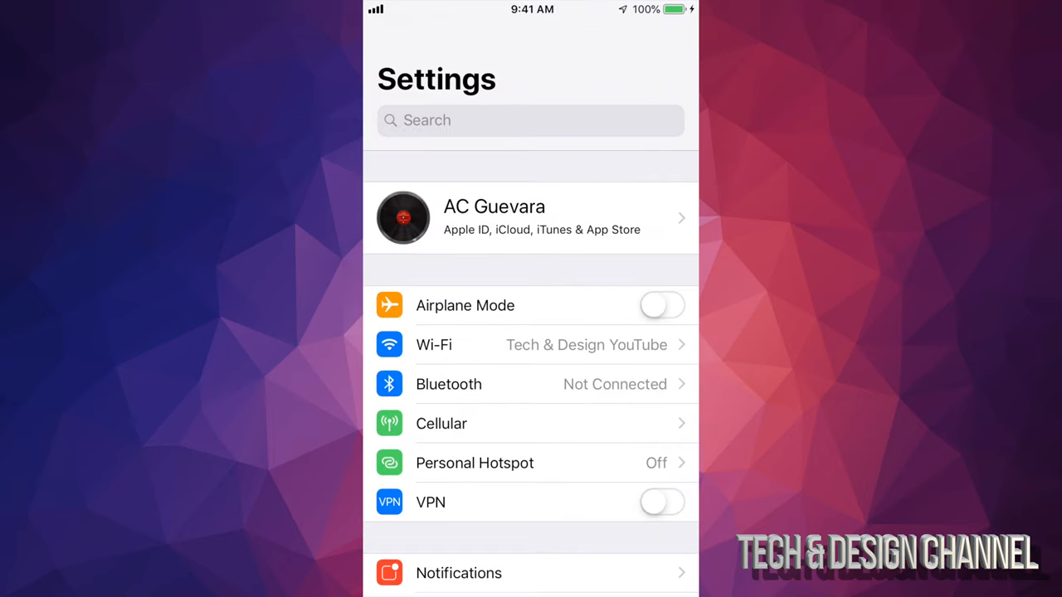
scroll(down, 3)
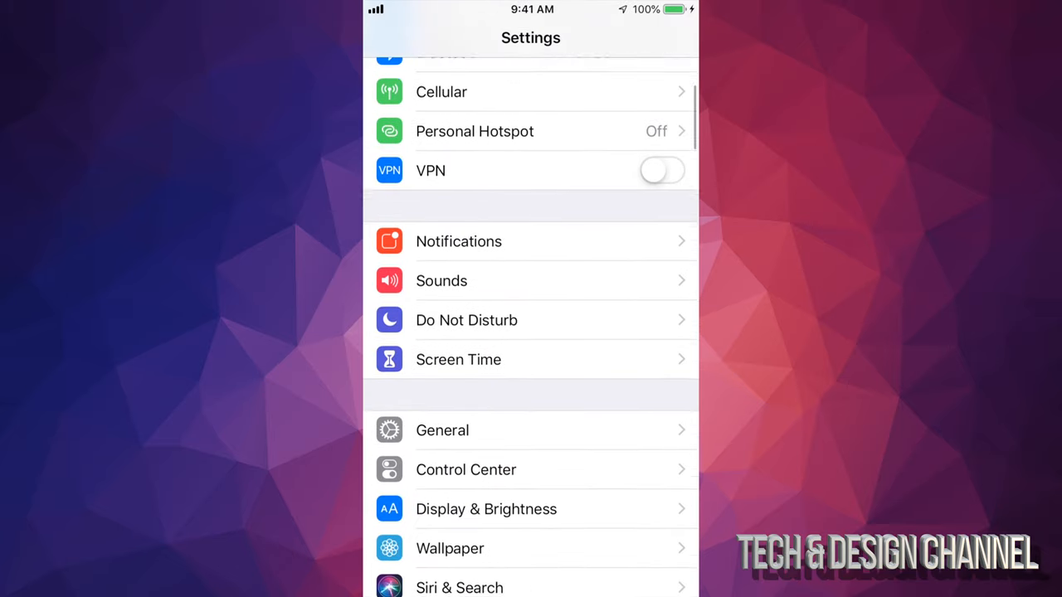
scroll(down, 3)
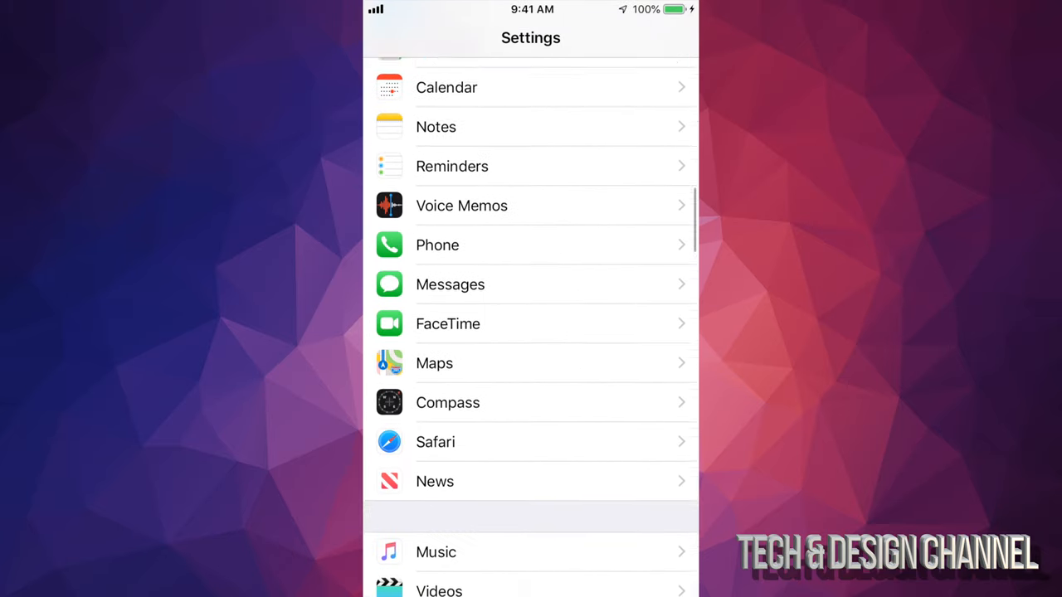
scroll(down, 3)
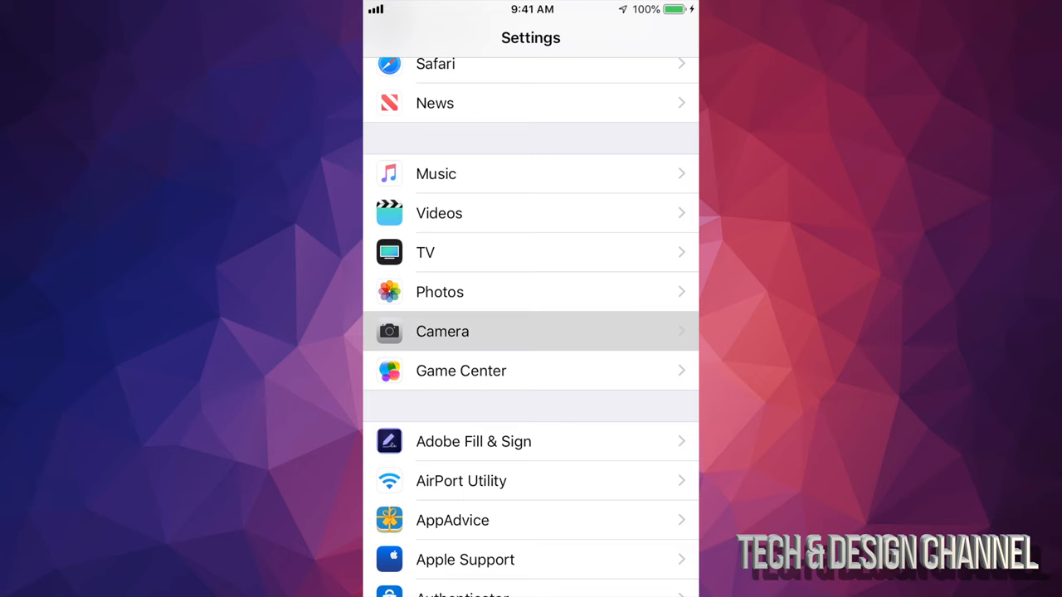
click(442, 331)
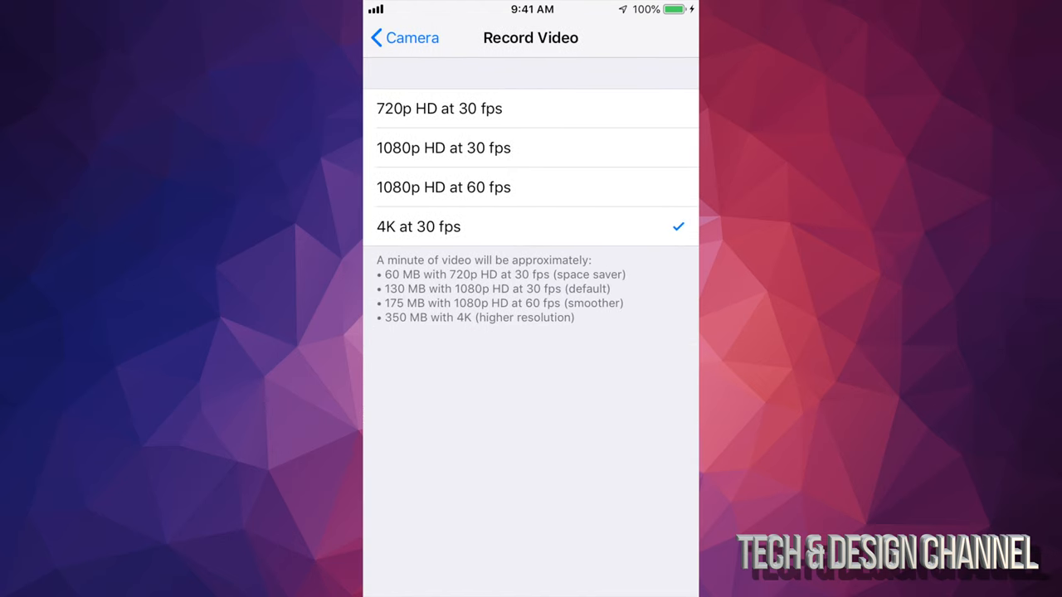
click(443, 186)
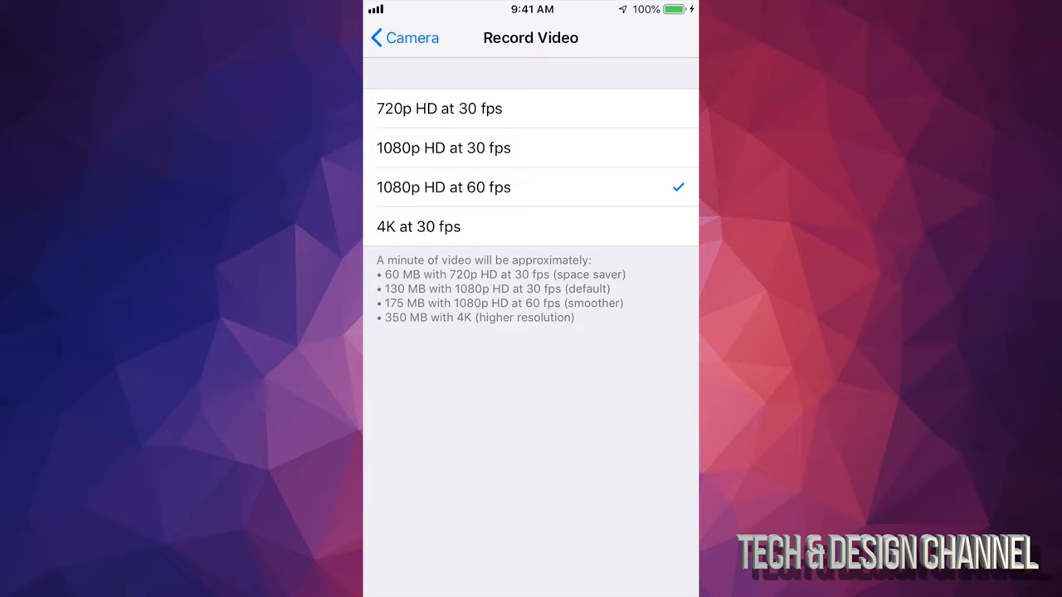
click(418, 226)
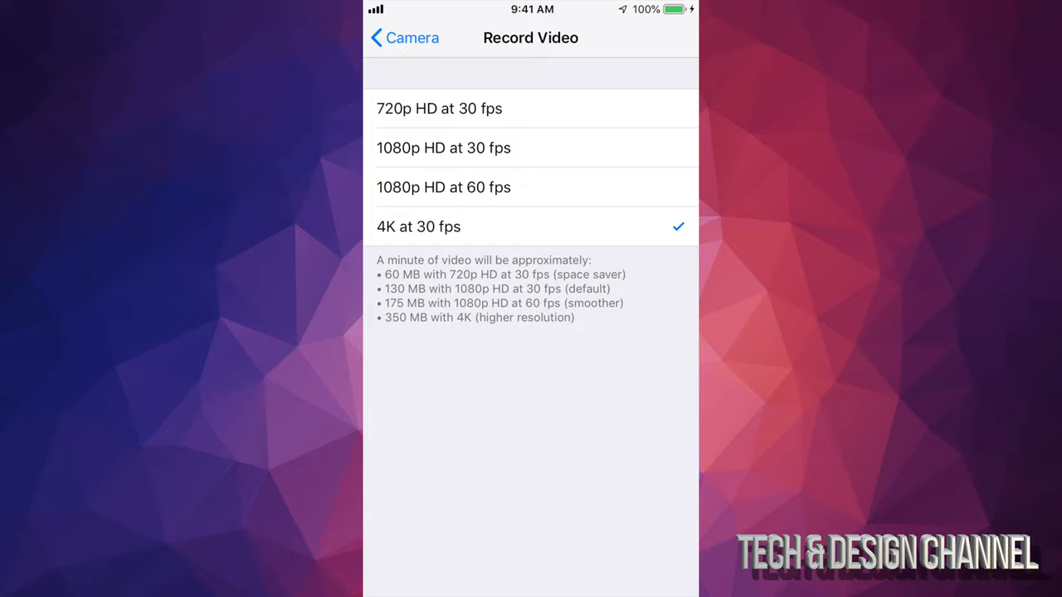
- Check the slo-mo recording options (1080p at 120 fps) and return to the Home Screen
click(443, 186)
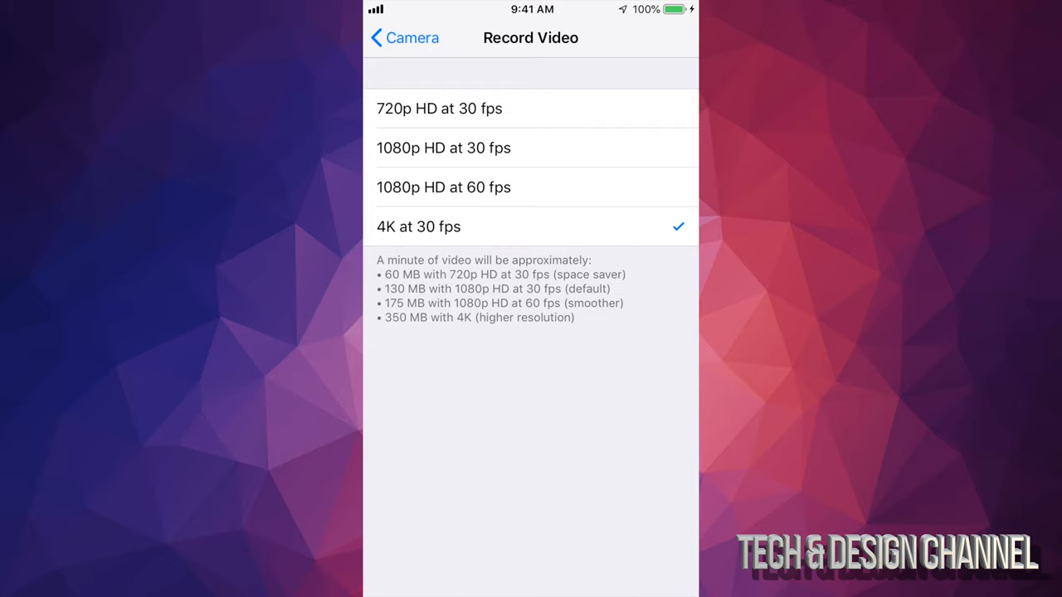
click(402, 37)
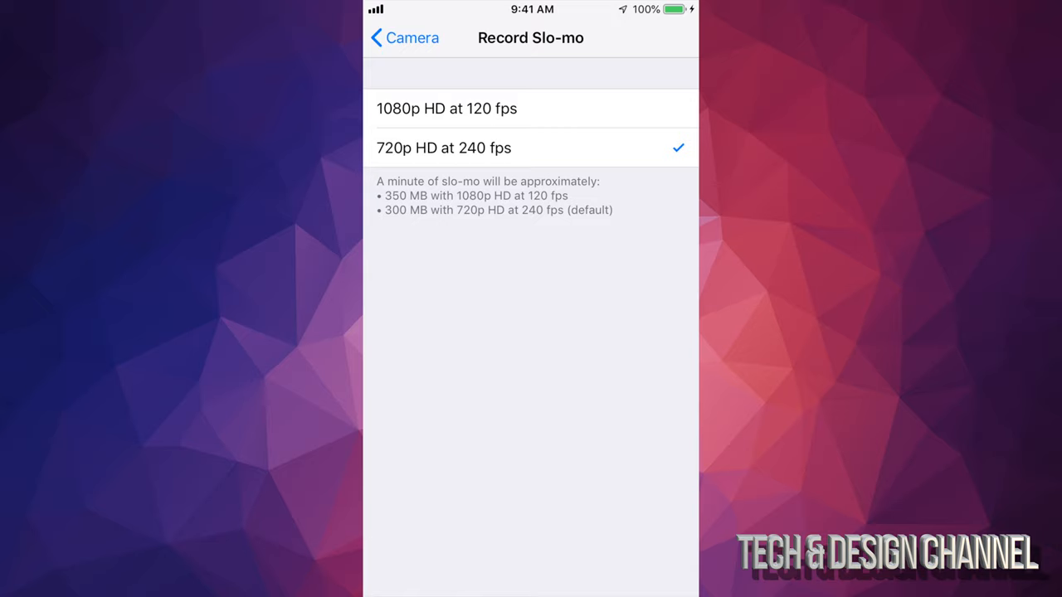
click(404, 38)
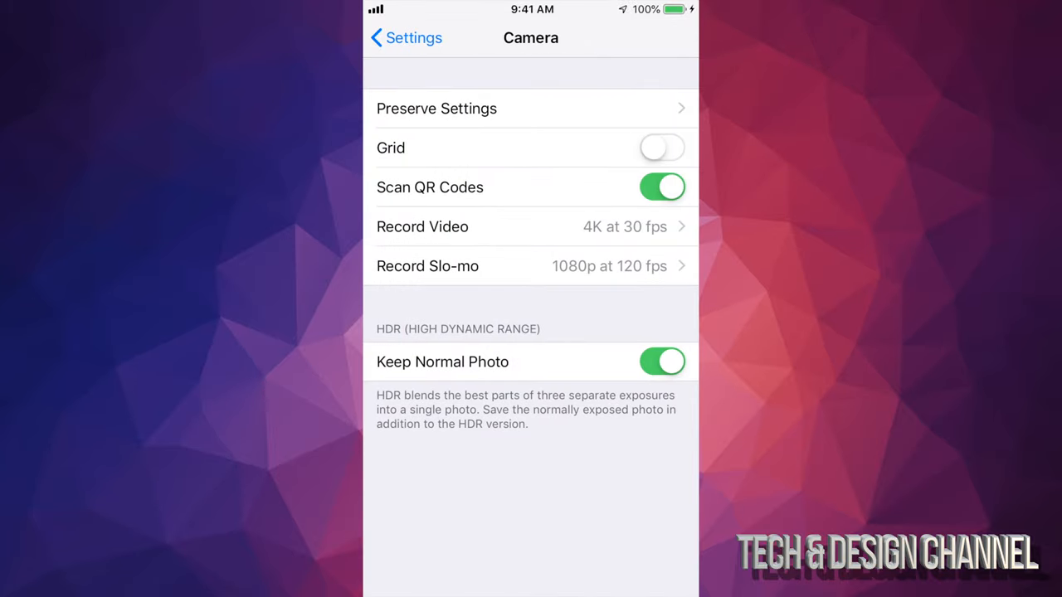
click(404, 37)
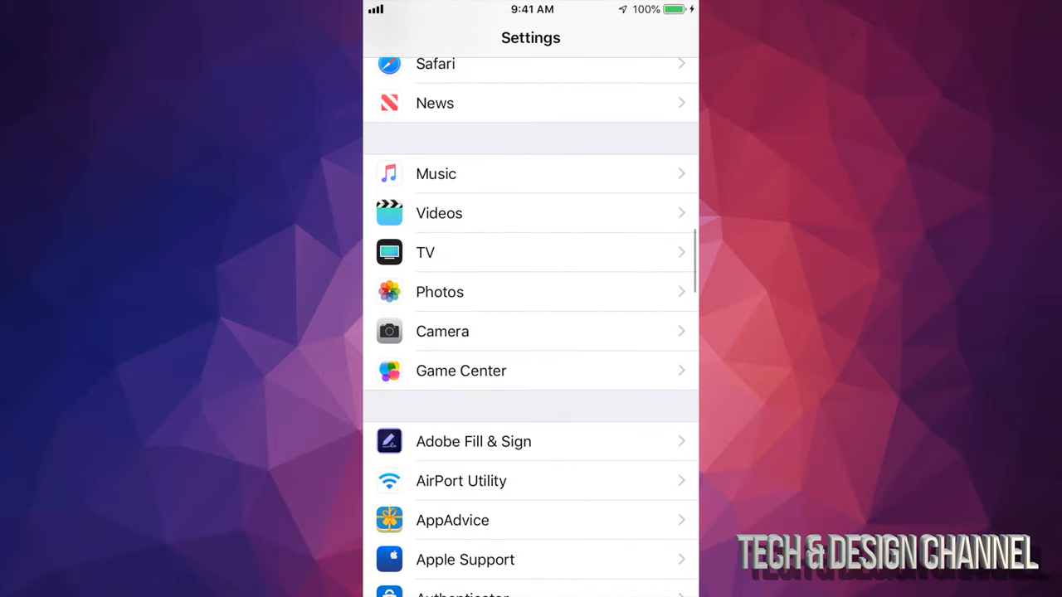
key(home)
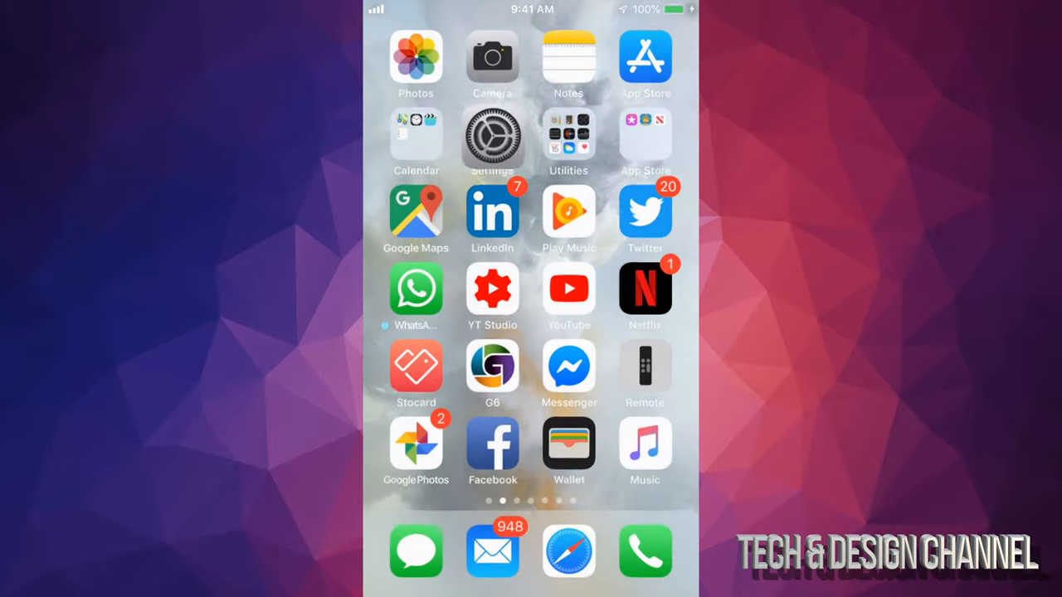